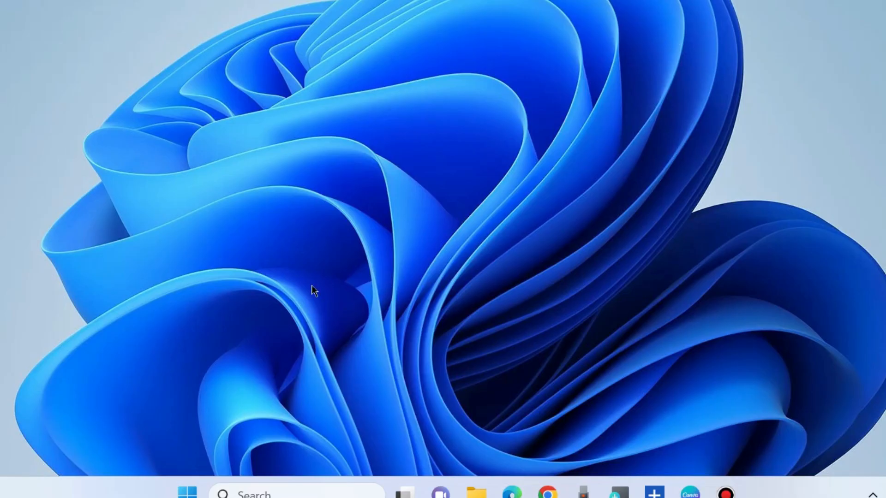
{"action": "mouse_move", "coordinate": [191, 480]}
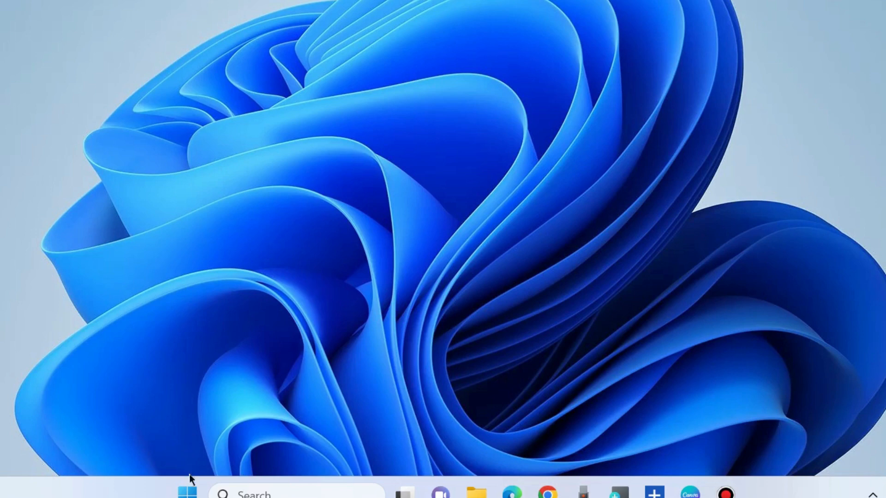
{"action": "mouse_move", "coordinate": [140, 325]}
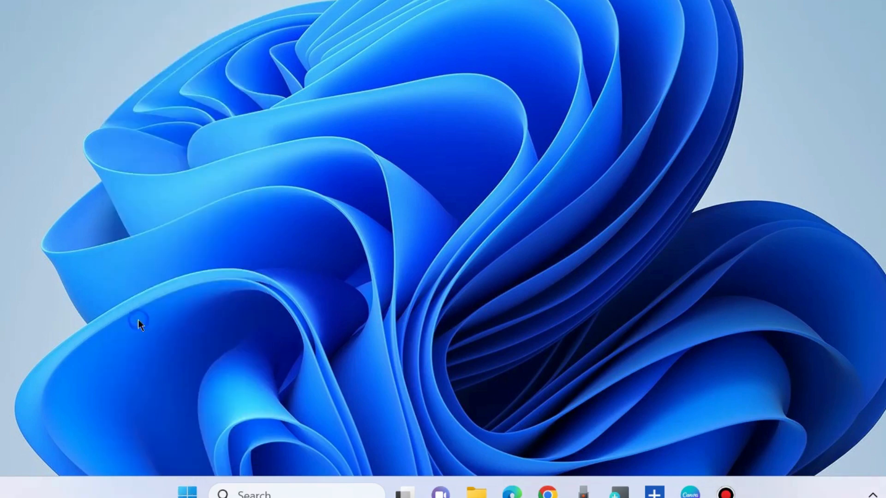
- Run the Windows Store Apps troubleshooter from Other troubleshooters, then close the troubleshooting window
{"action": "left_click", "coordinate": [742, 493]}
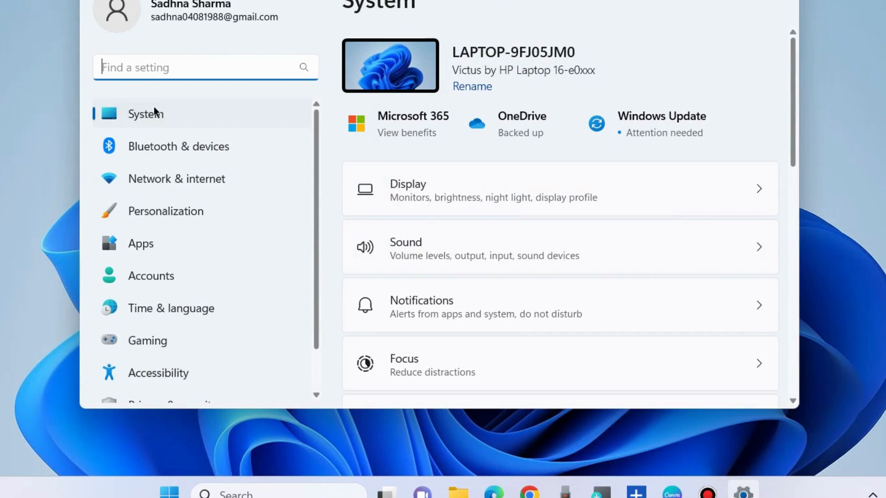
{"action": "scroll", "scroll_direction": "down", "scroll_amount": 3}
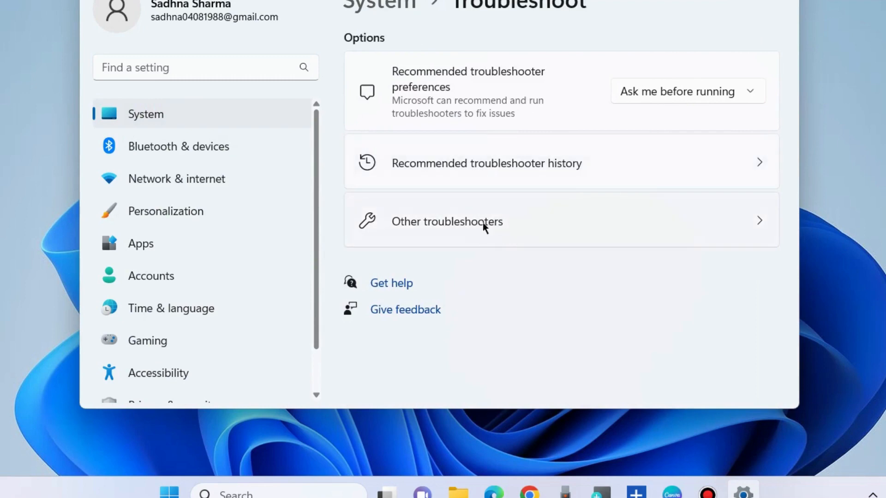
{"action": "left_click", "coordinate": [446, 222]}
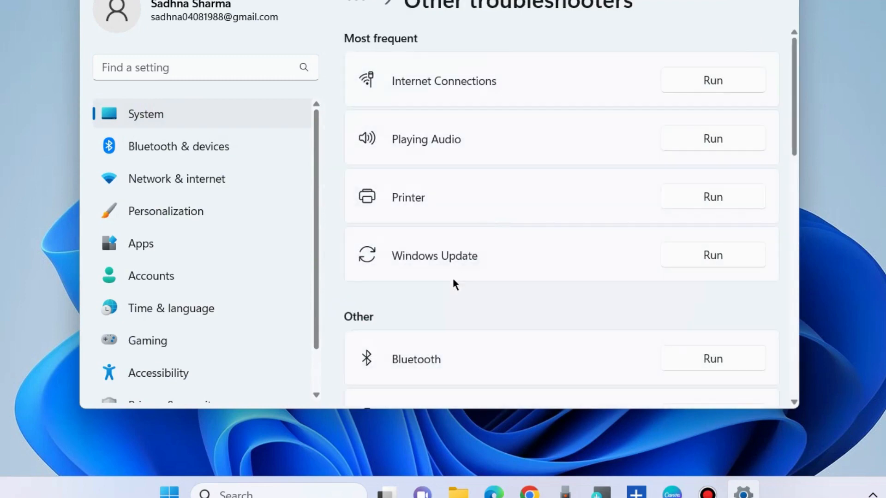
{"action": "scroll", "scroll_direction": "down", "scroll_amount": 3}
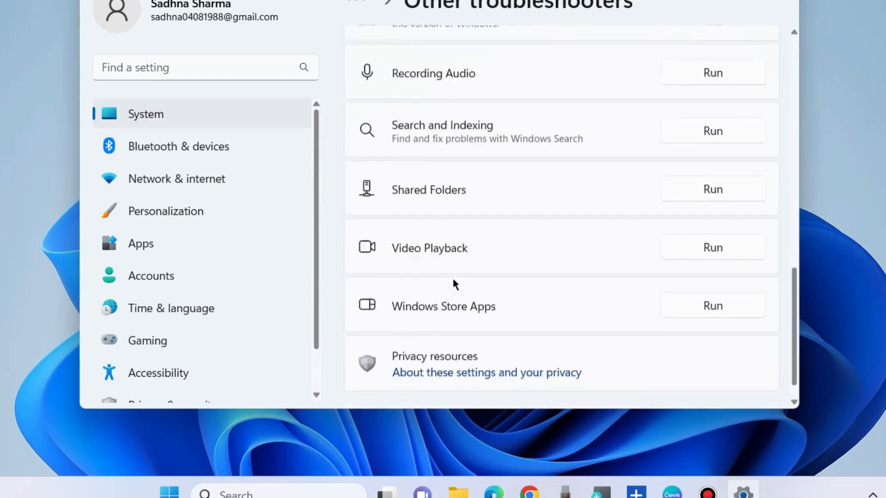
{"action": "scroll", "scroll_direction": "down", "scroll_amount": 3}
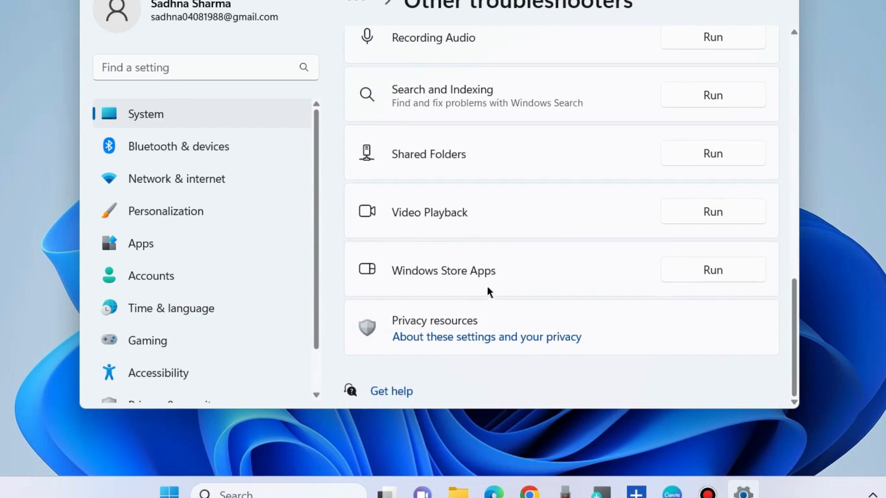
{"action": "left_click", "coordinate": [712, 270]}
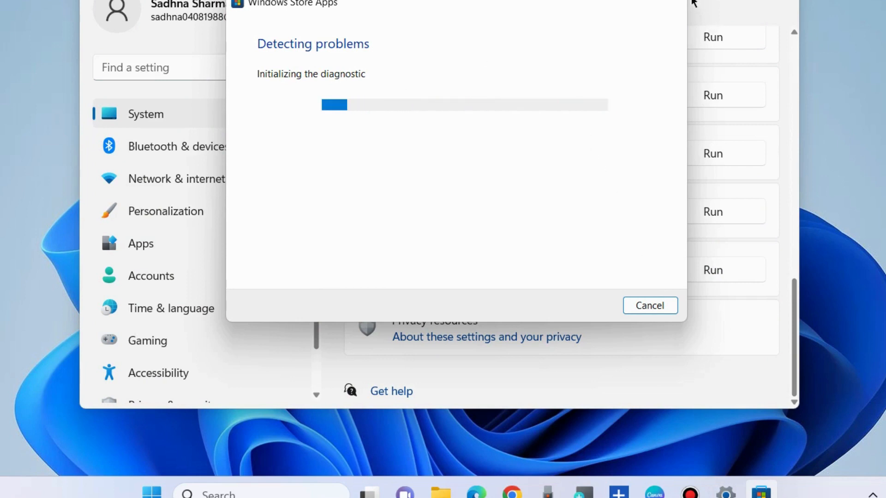
{"action": "left_click", "coordinate": [650, 305]}
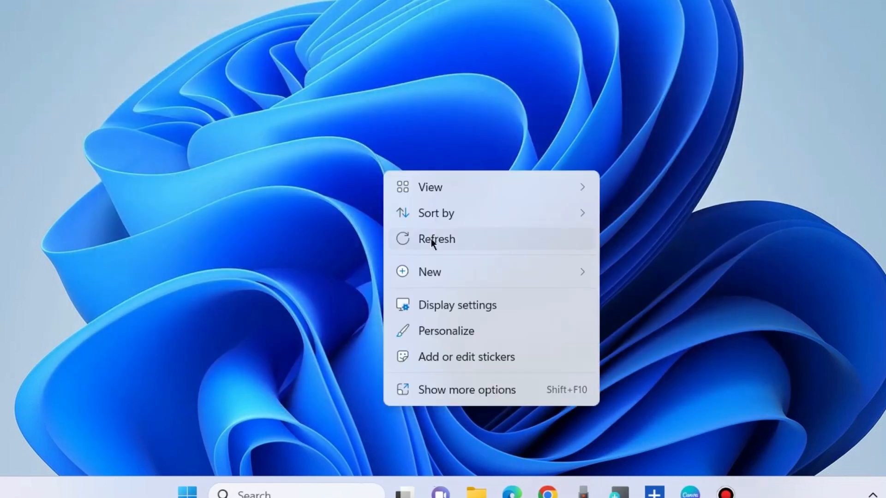
- Search for 'store' from the taskbar and launch Microsoft Store
{"action": "left_click", "coordinate": [436, 239]}
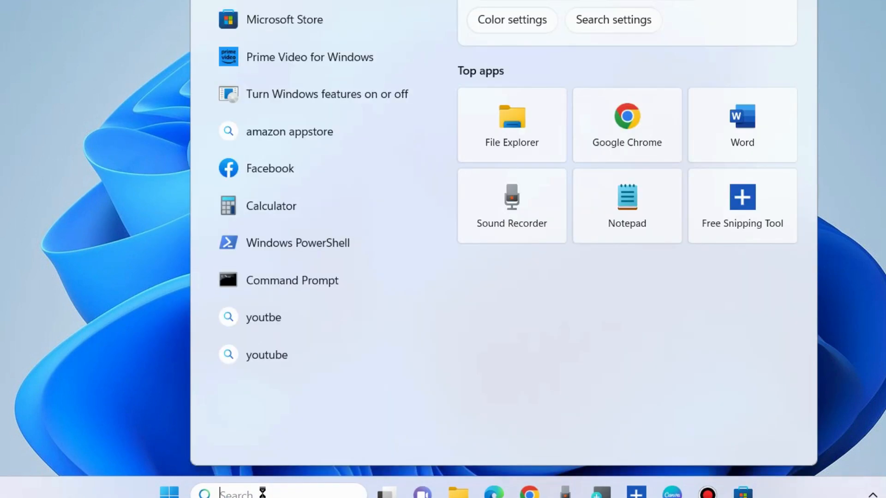
{"action": "type", "text": "store"}
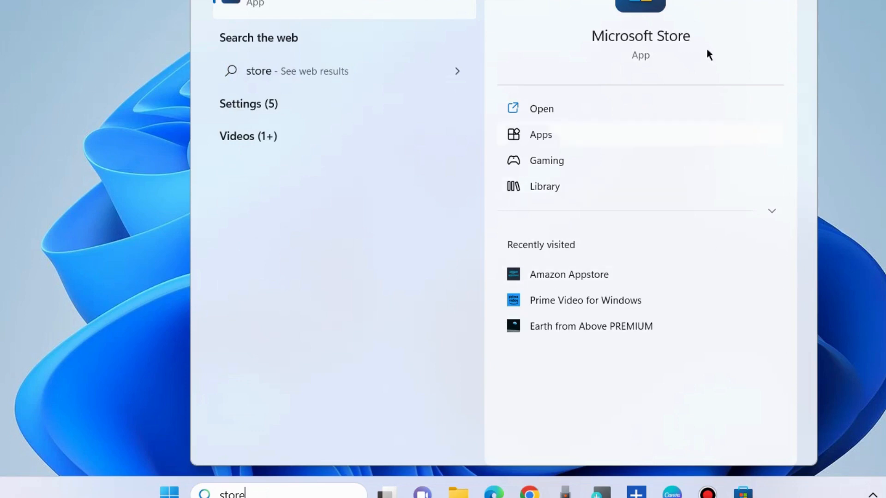
{"action": "mouse_move", "coordinate": [542, 109]}
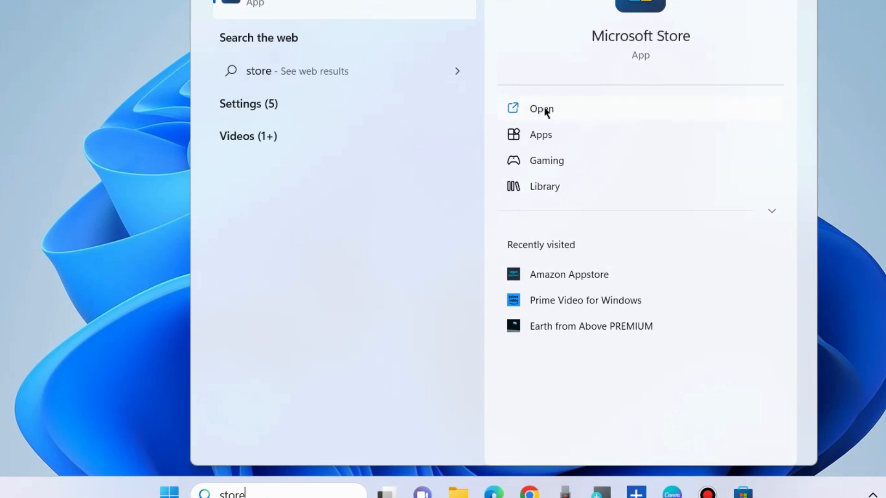
{"action": "left_click", "coordinate": [541, 108]}
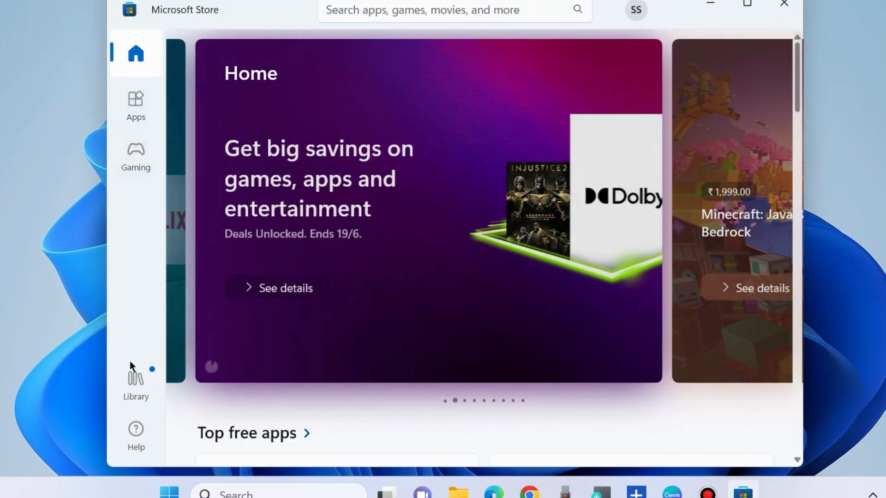
- Open the Store Library and scroll the installed apps down to Phone Link
{"action": "left_click", "coordinate": [136, 381]}
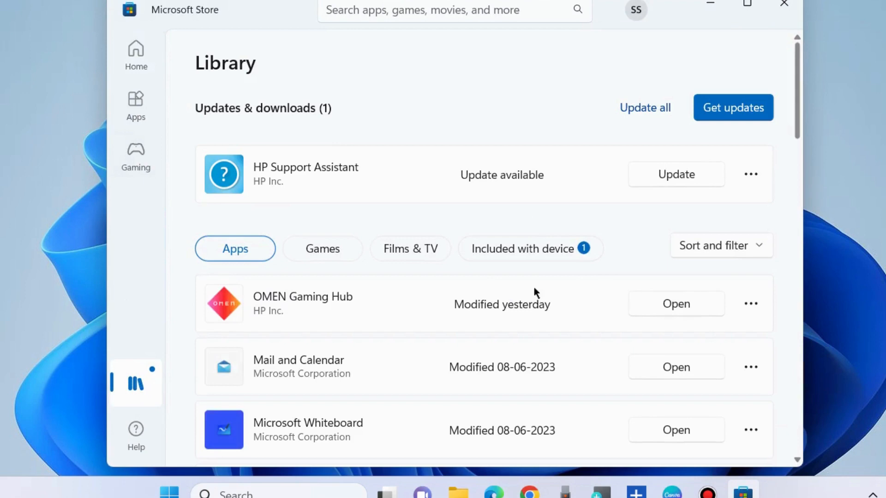
{"action": "mouse_move", "coordinate": [231, 121]}
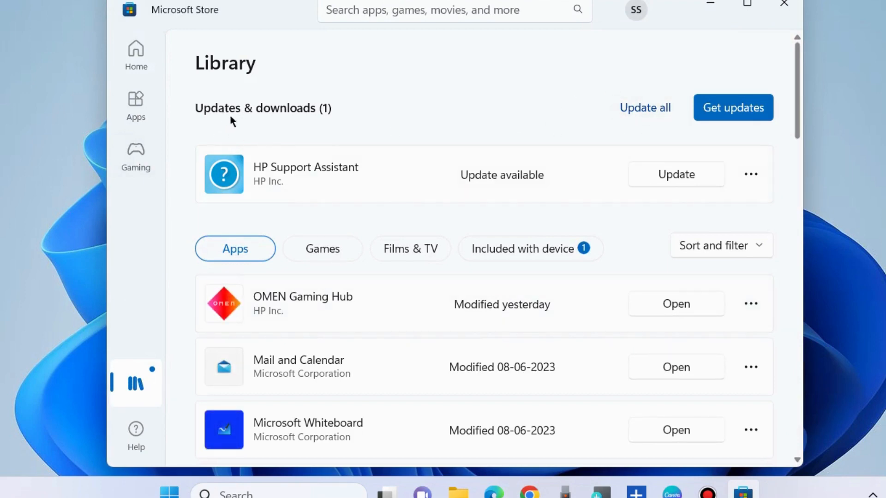
{"action": "scroll", "scroll_direction": "down", "scroll_amount": 3}
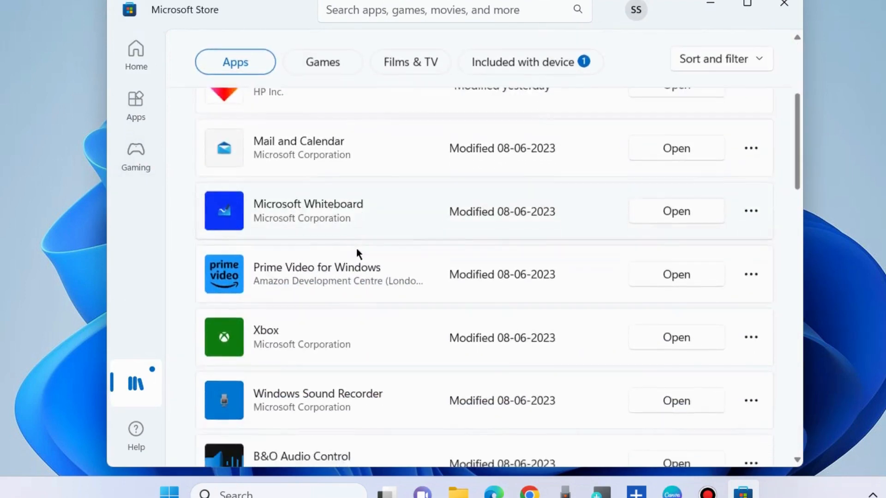
{"action": "scroll", "scroll_direction": "down", "scroll_amount": 3}
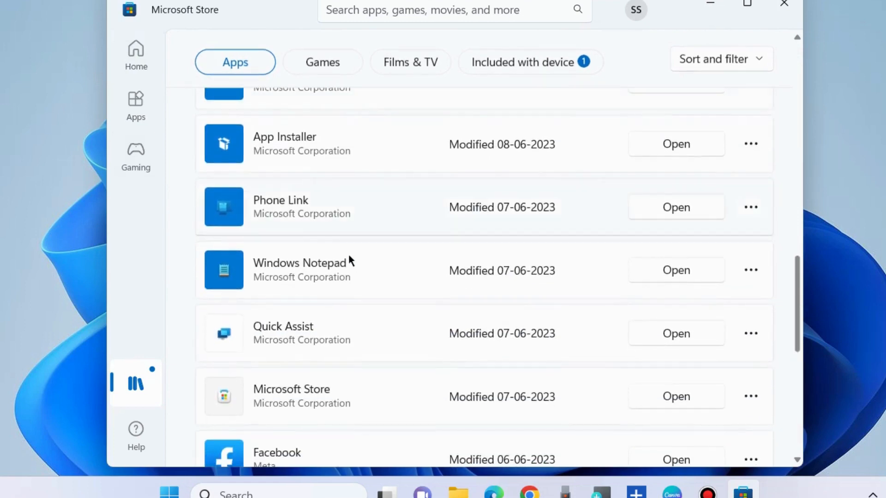
{"action": "mouse_move", "coordinate": [620, 214]}
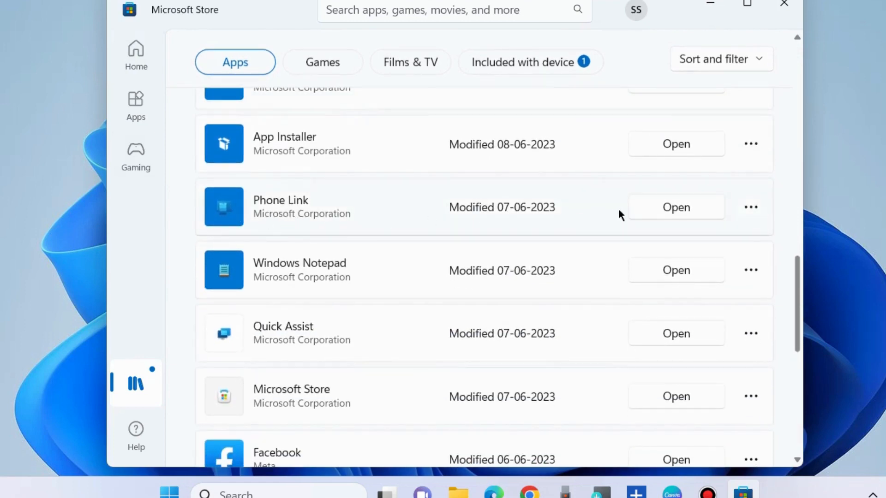
{"action": "scroll", "scroll_direction": "down", "scroll_amount": 3}
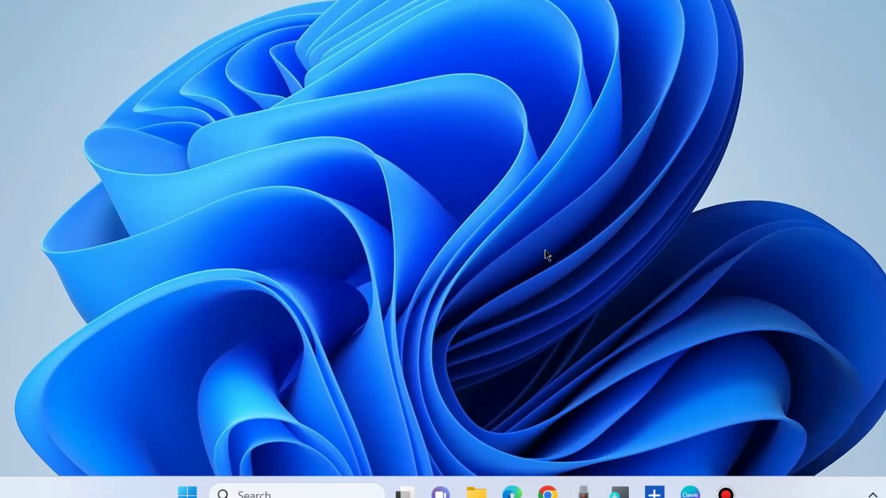
- Open Settings on Apps > Installed apps and scroll down to Phone Link
{"action": "right_click", "coordinate": [186, 492]}
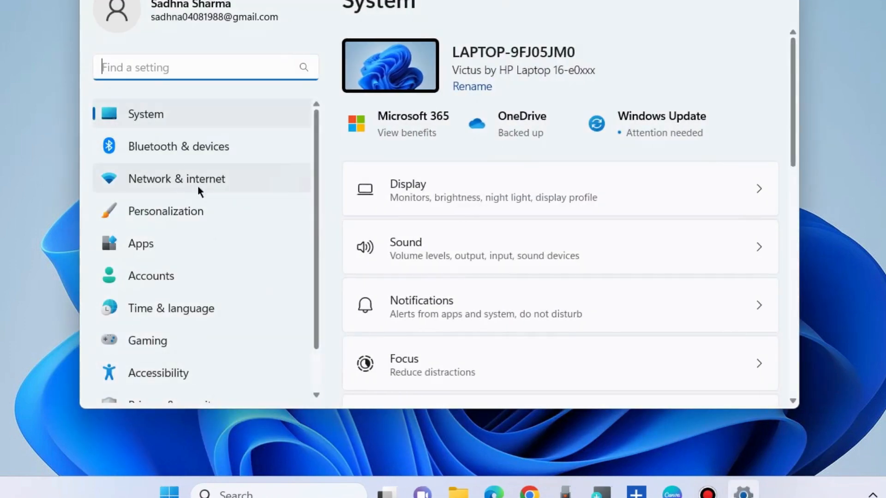
{"action": "left_click", "coordinate": [140, 243]}
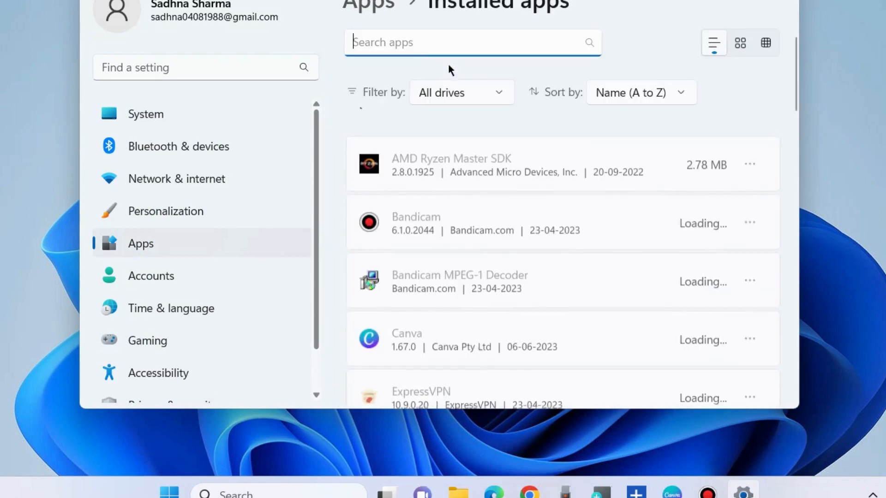
{"action": "scroll", "scroll_direction": "down", "scroll_amount": 3}
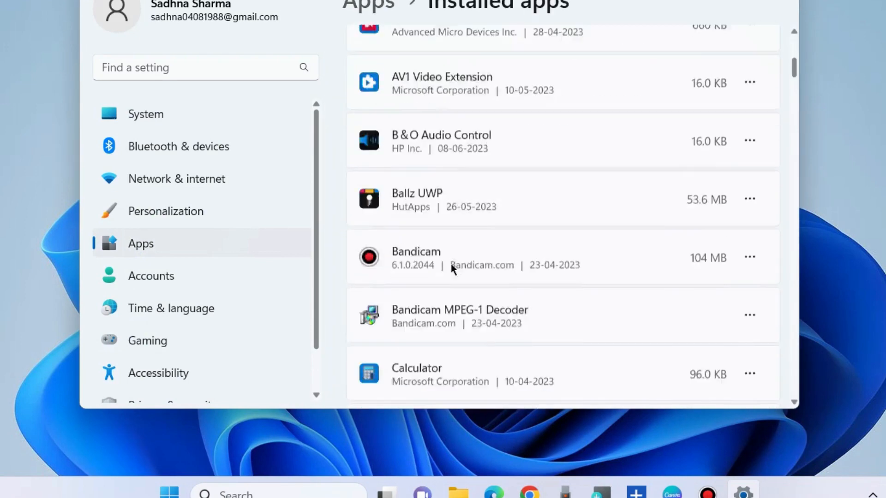
{"action": "scroll", "scroll_direction": "down", "scroll_amount": 3}
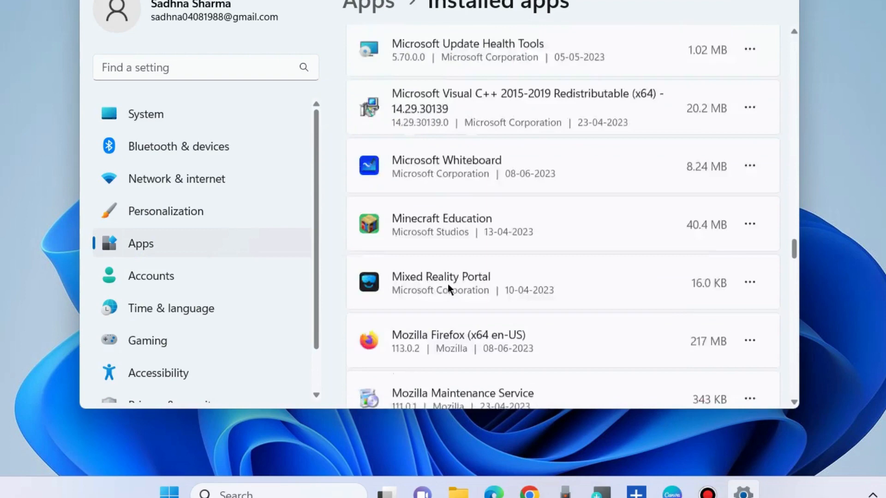
{"action": "scroll", "scroll_direction": "down", "scroll_amount": 3}
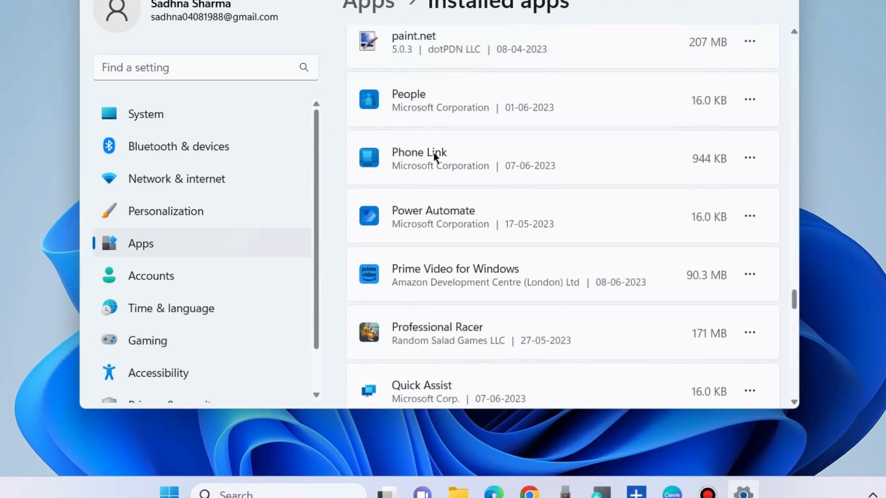
{"action": "left_click", "coordinate": [750, 159]}
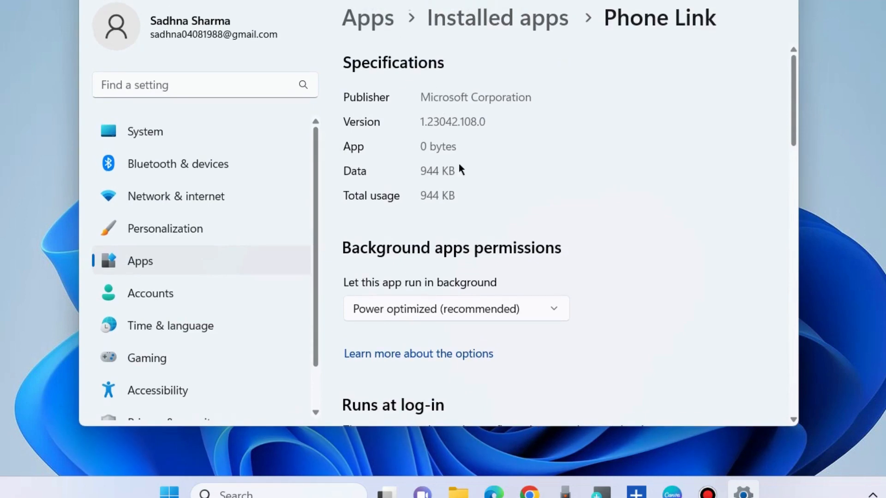
{"action": "scroll", "scroll_direction": "down", "scroll_amount": 3}
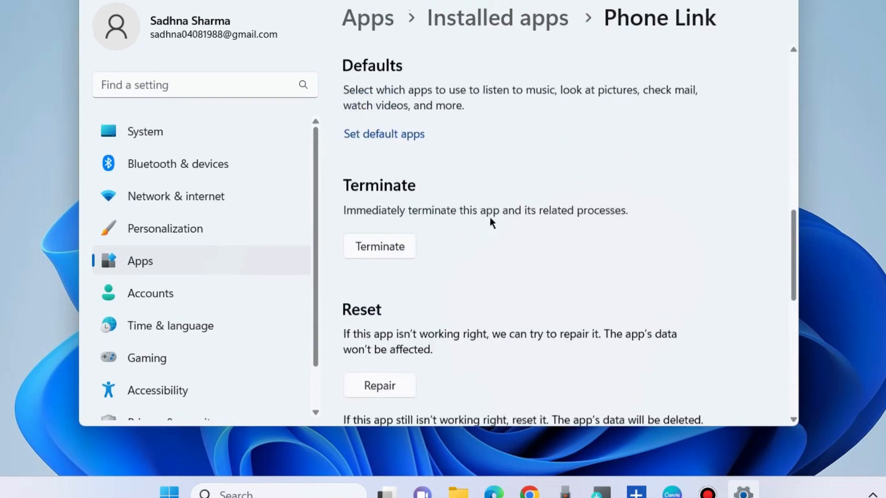
{"action": "scroll", "scroll_direction": "down", "scroll_amount": 3}
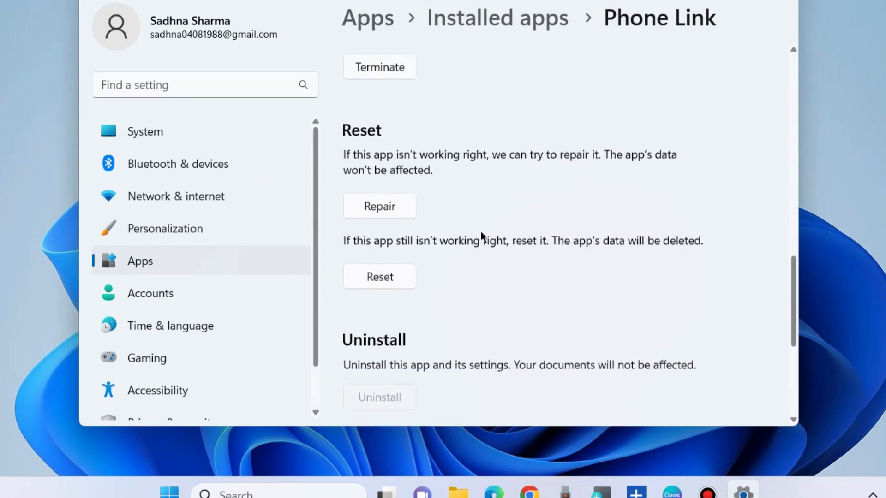
{"action": "scroll", "scroll_direction": "down", "scroll_amount": 3}
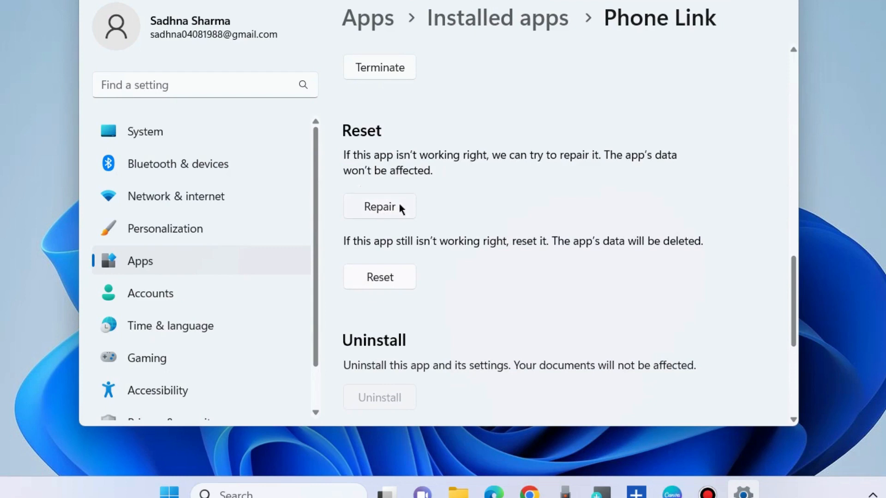
{"action": "mouse_move", "coordinate": [414, 181]}
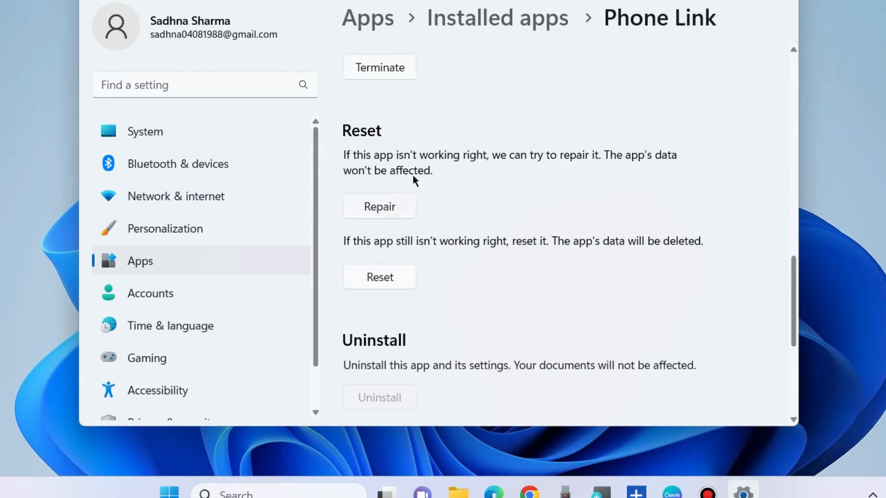
{"action": "mouse_move", "coordinate": [536, 250]}
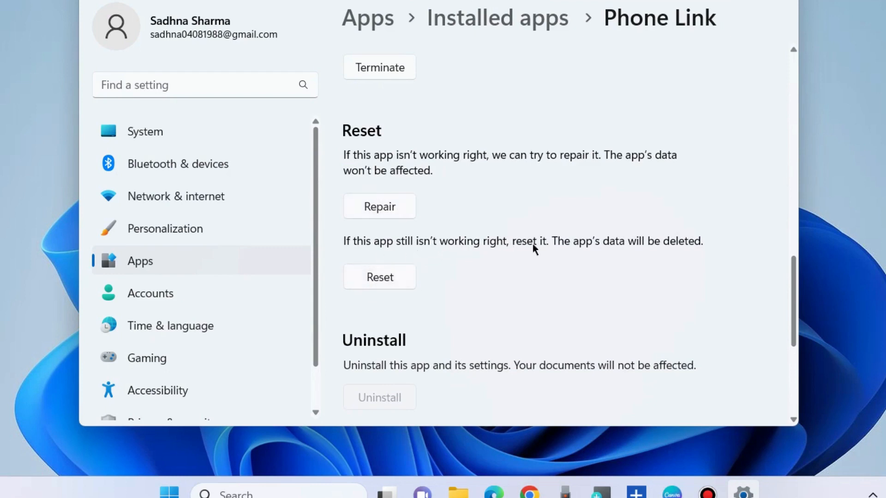
{"action": "mouse_move", "coordinate": [362, 281]}
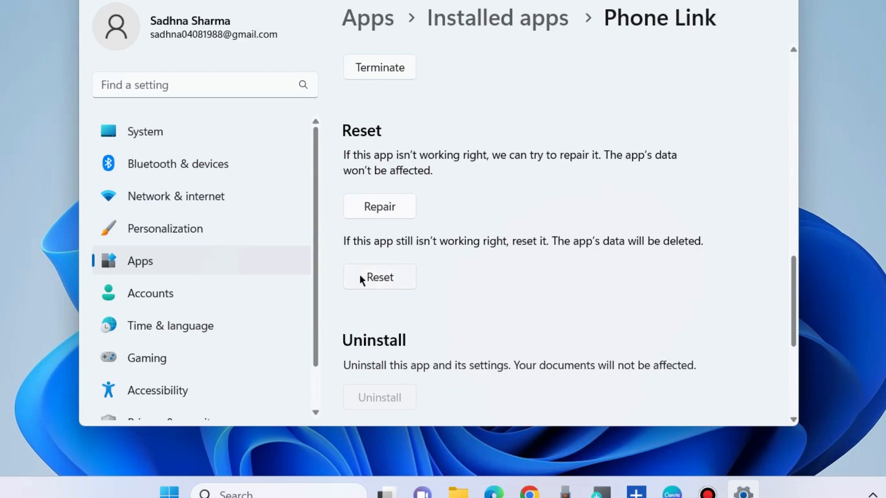
{"action": "mouse_move", "coordinate": [382, 287]}
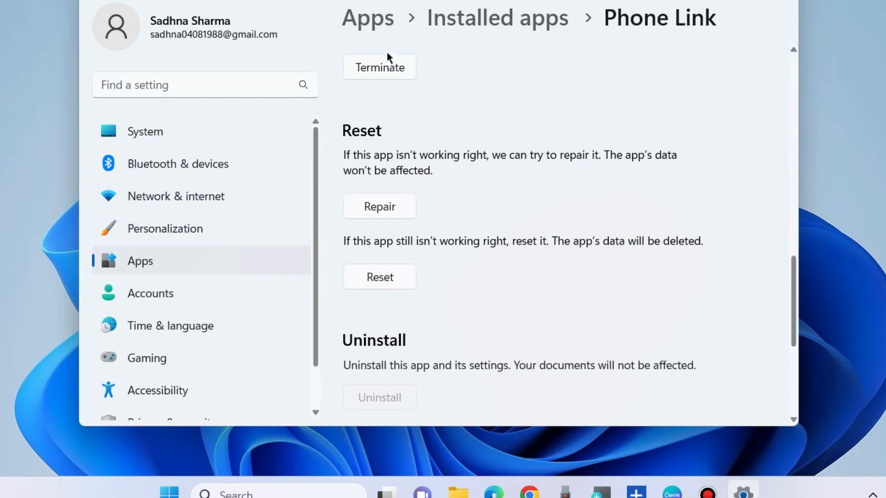
{"action": "mouse_move", "coordinate": [537, 227]}
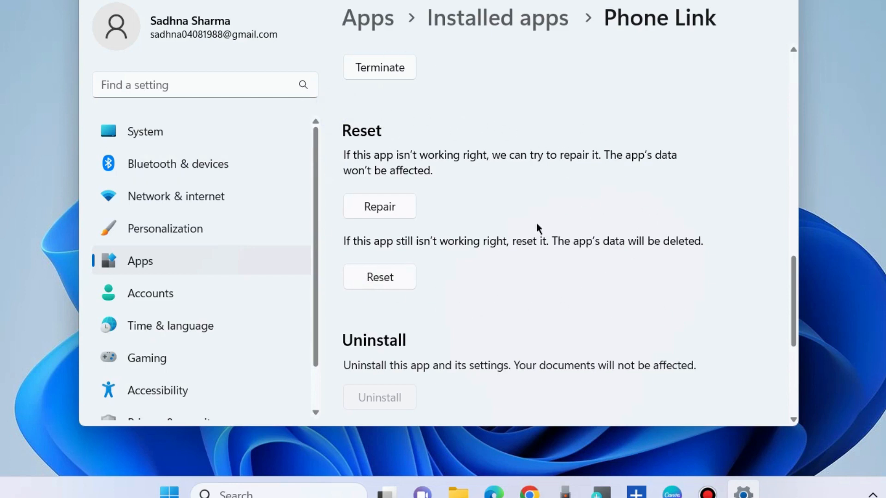
{"action": "scroll", "scroll_direction": "down", "scroll_amount": 3}
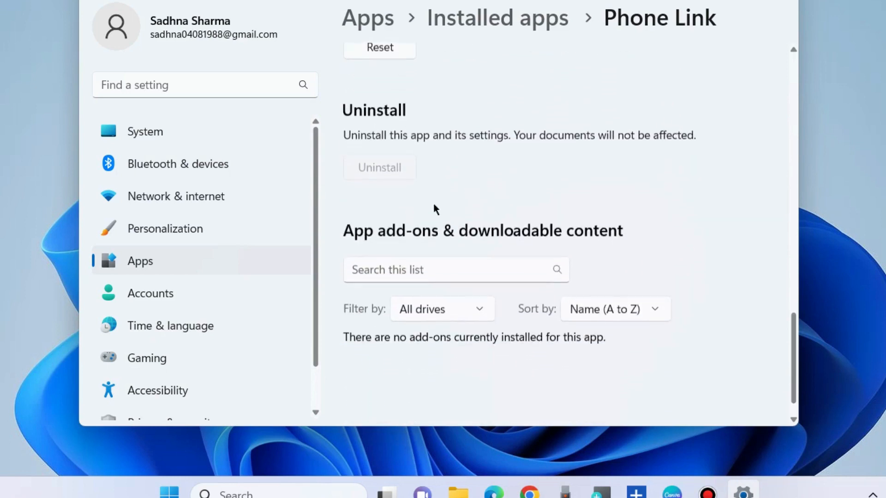
{"action": "mouse_move", "coordinate": [589, 188]}
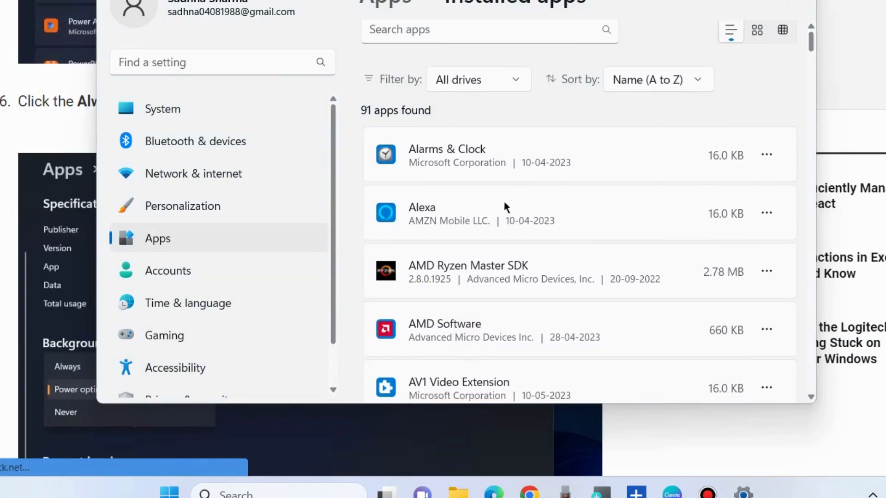
- In Phone Link's Advanced options, set 'Let this app run in background' to Always
{"action": "scroll", "scroll_direction": "down", "scroll_amount": 3}
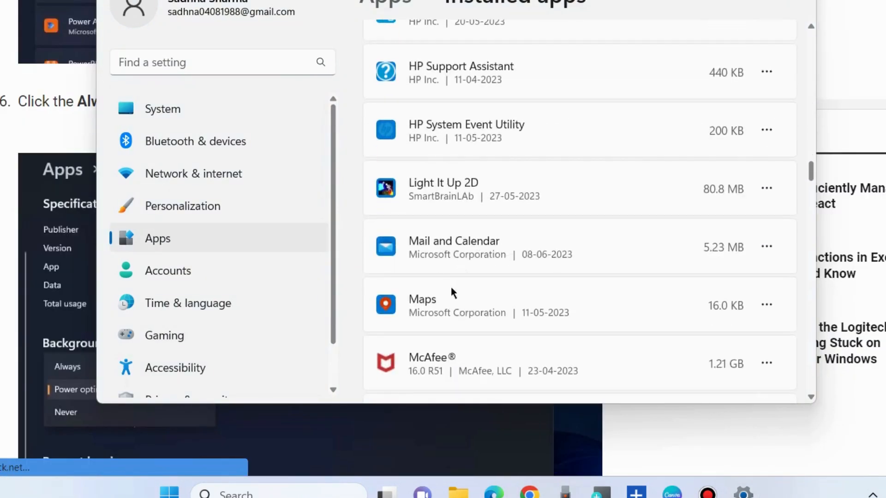
{"action": "scroll", "scroll_direction": "down", "scroll_amount": 3}
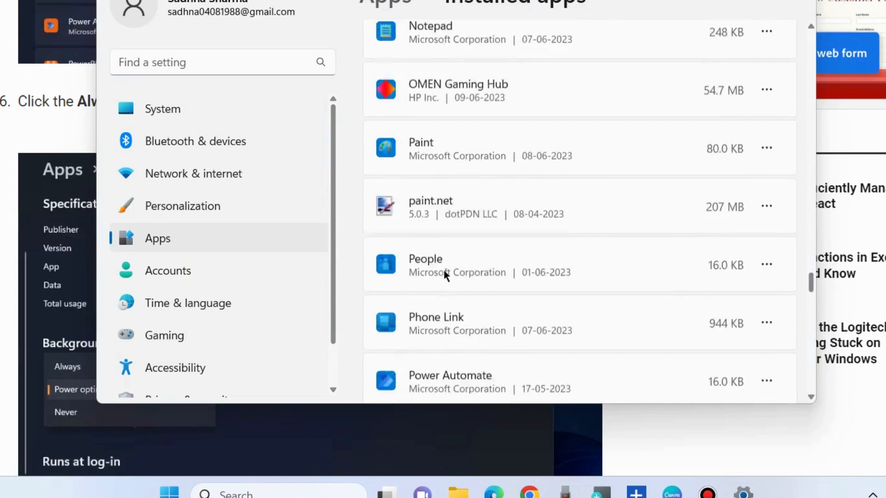
{"action": "scroll", "scroll_direction": "down", "scroll_amount": 3}
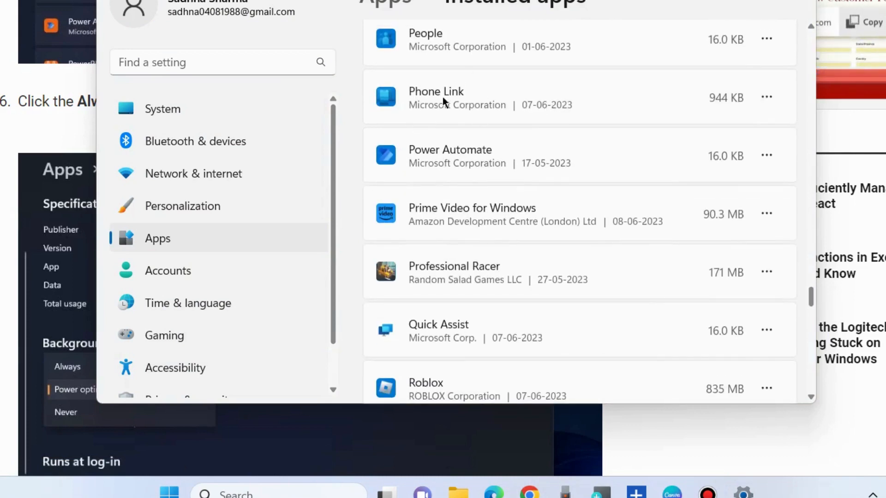
{"action": "left_click", "coordinate": [766, 155]}
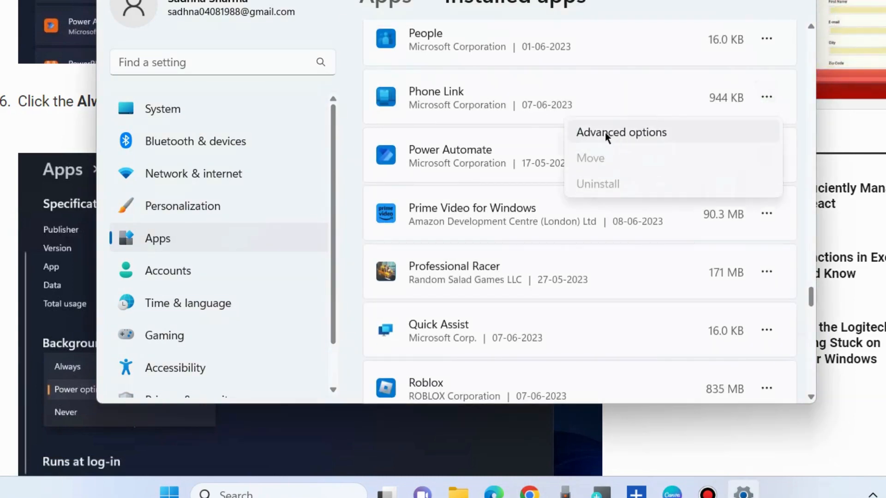
{"action": "left_click", "coordinate": [620, 133]}
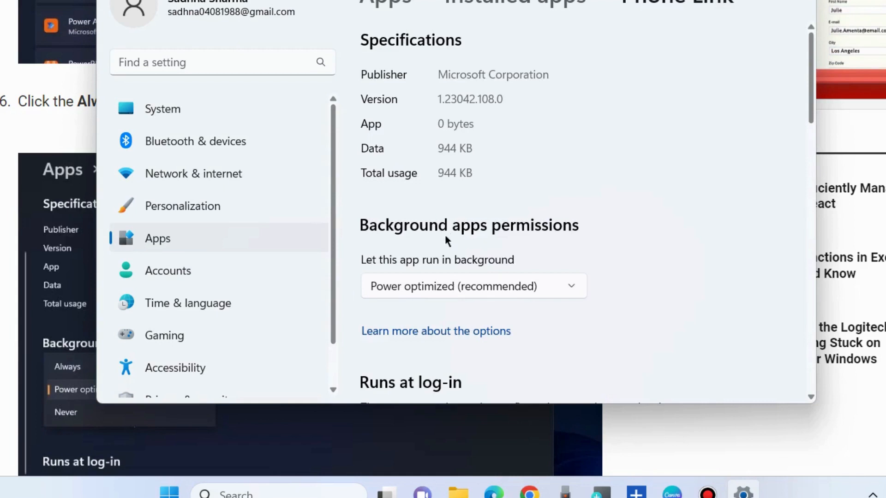
{"action": "scroll", "scroll_direction": "down", "scroll_amount": 3}
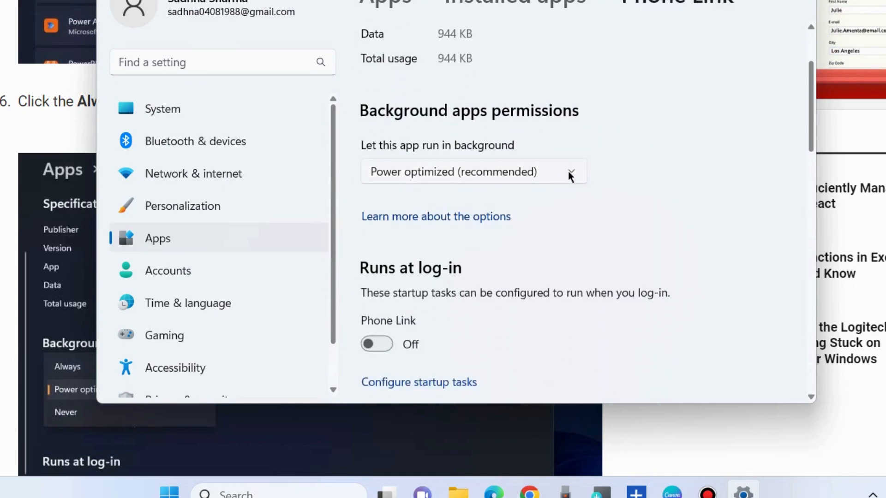
{"action": "left_click", "coordinate": [473, 171]}
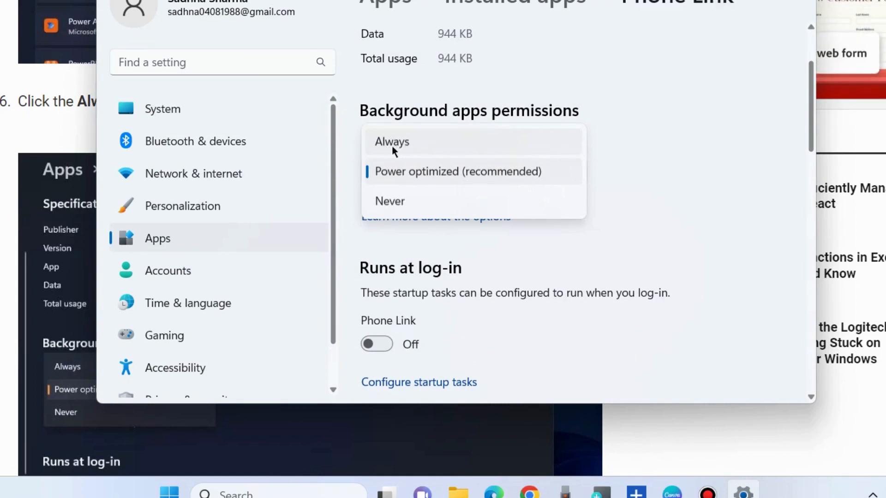
{"action": "left_click", "coordinate": [391, 142]}
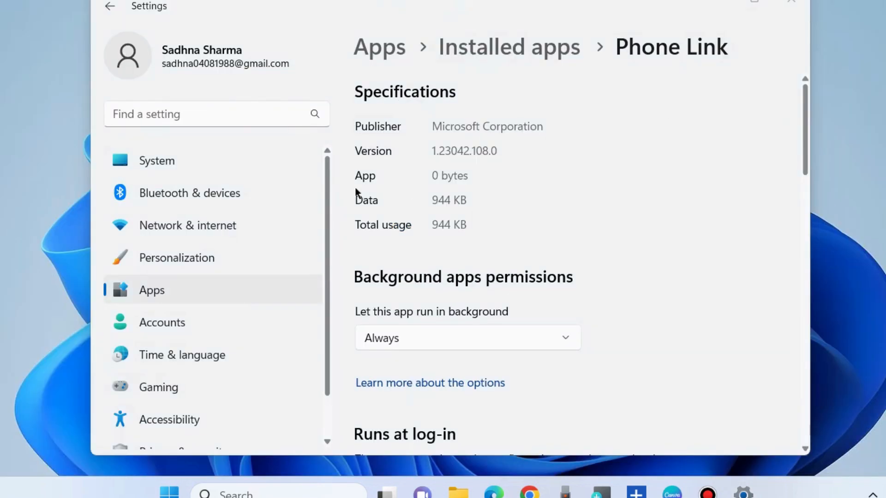
{"action": "left_click", "coordinate": [111, 6]}
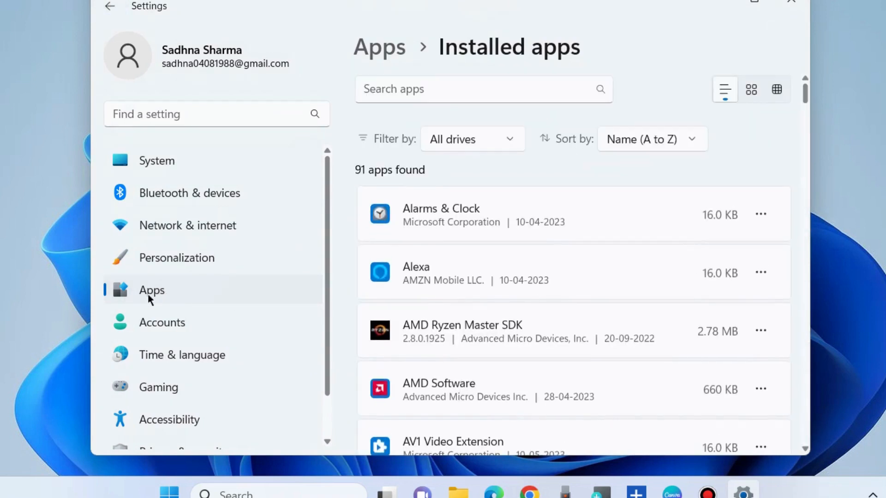
- Under Apps > Advanced app settings, set Share across devices to My devices only
{"action": "left_click", "coordinate": [110, 6]}
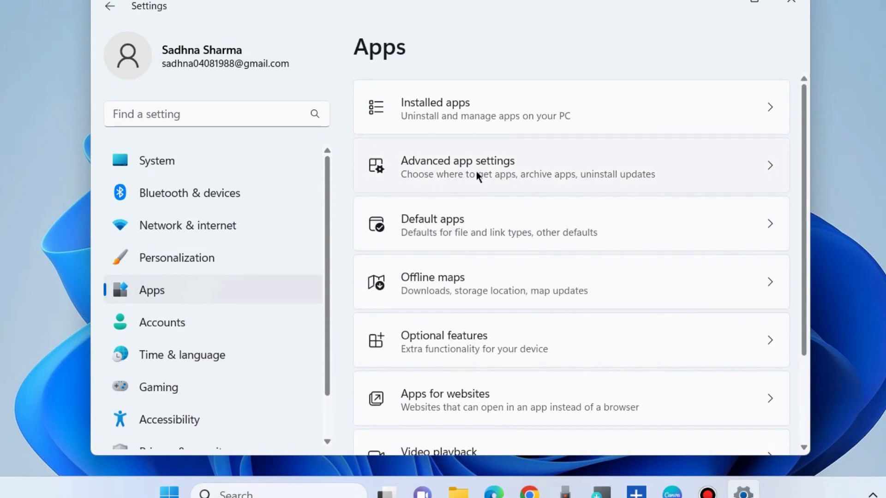
{"action": "left_click", "coordinate": [457, 166]}
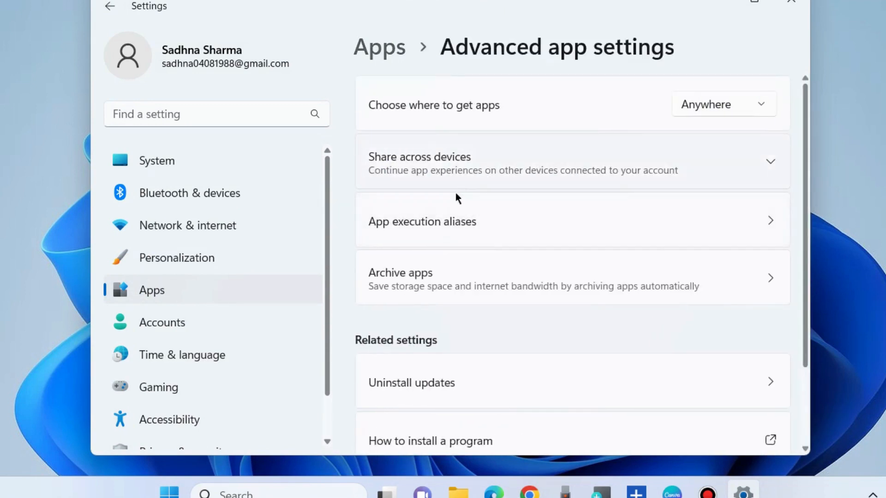
{"action": "mouse_move", "coordinate": [757, 169]}
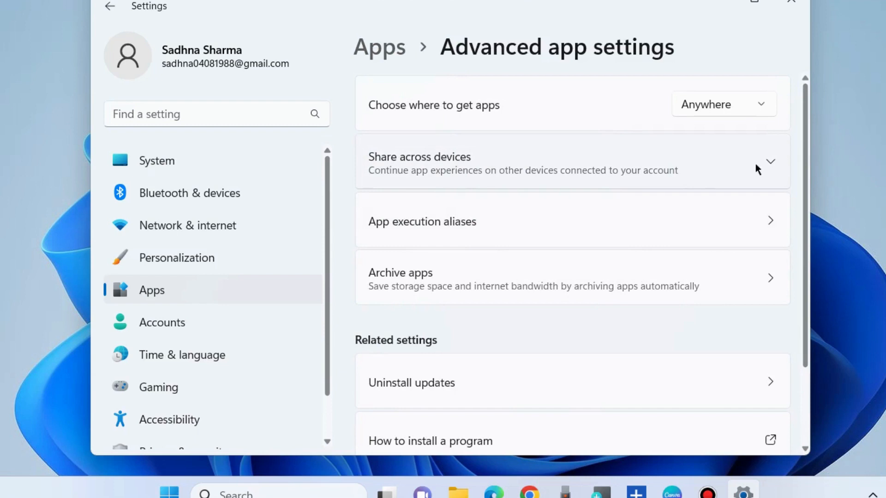
{"action": "left_click", "coordinate": [768, 161]}
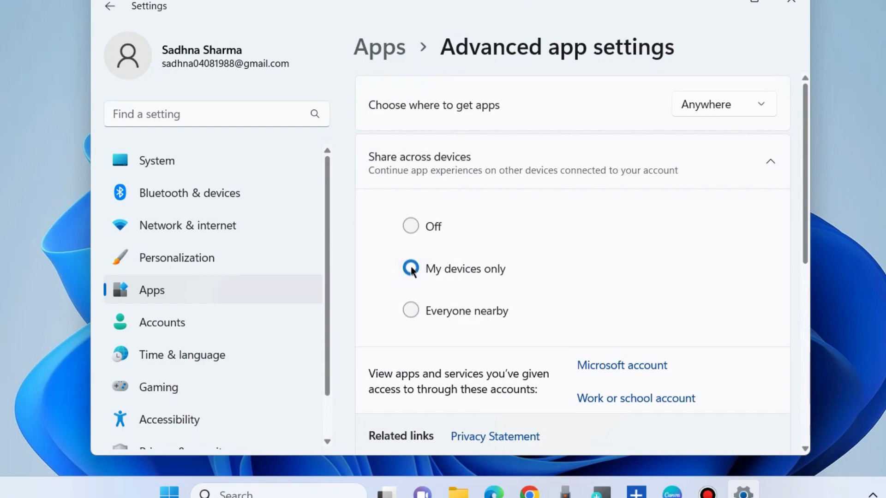
{"action": "left_click", "coordinate": [410, 269]}
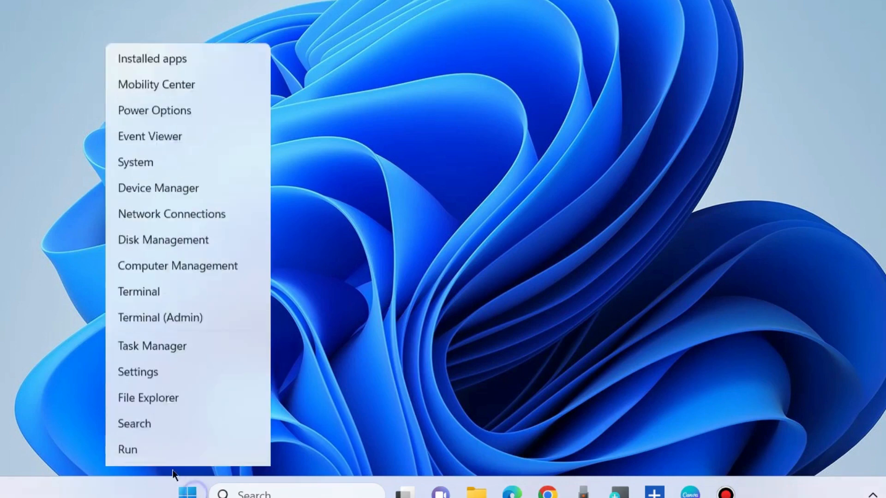
- Open Settings on the Windows Update page and retry all failed updates
{"action": "left_click", "coordinate": [137, 372]}
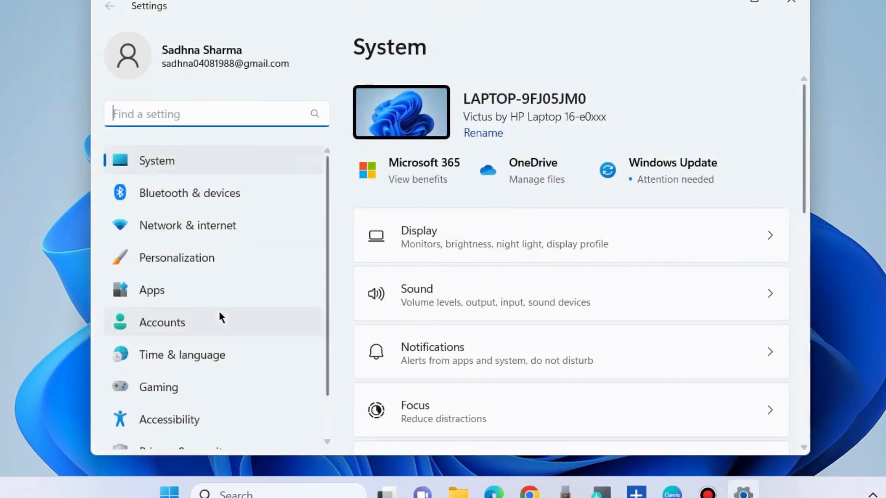
{"action": "left_click", "coordinate": [181, 434]}
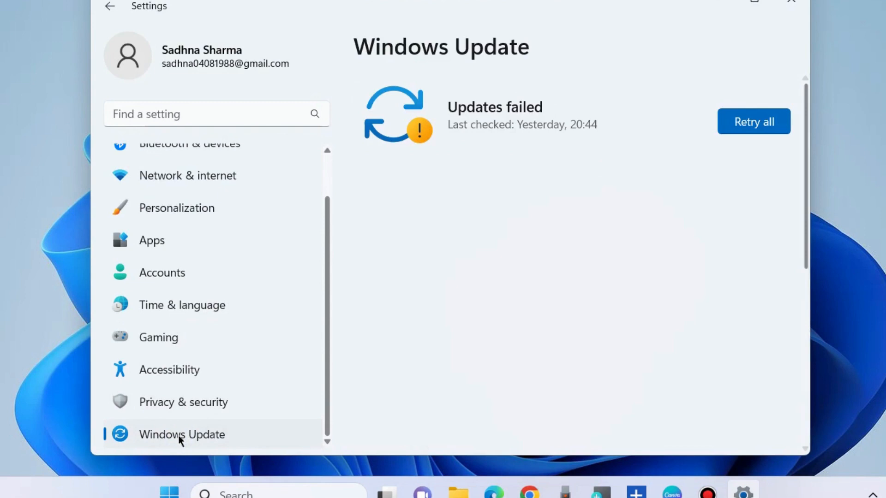
{"action": "left_click", "coordinate": [753, 121]}
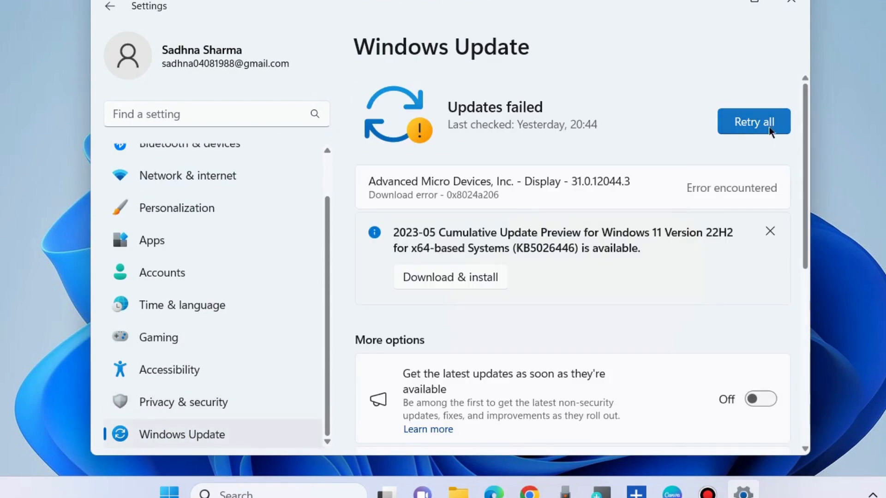
{"action": "mouse_move", "coordinate": [713, 108]}
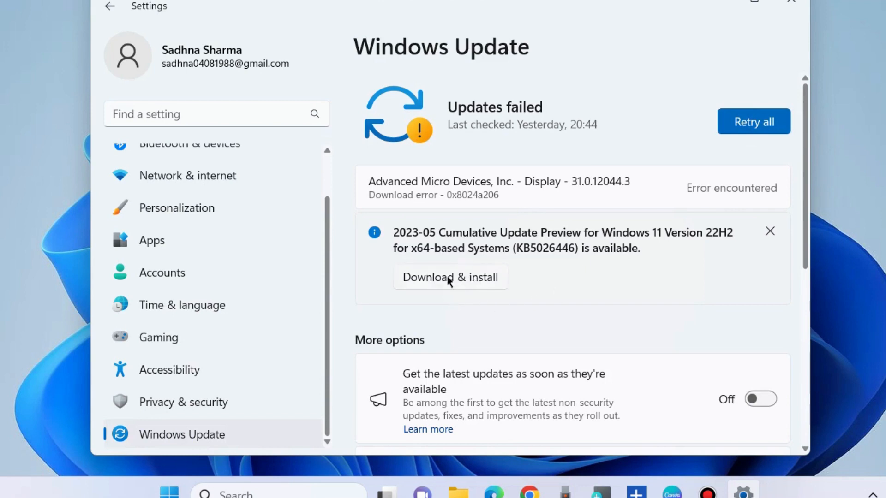
{"action": "mouse_move", "coordinate": [471, 285]}
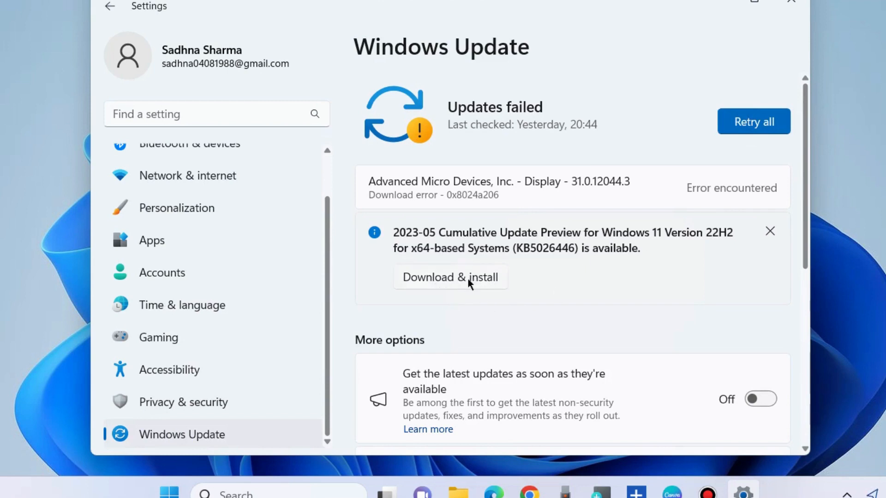
{"action": "mouse_move", "coordinate": [466, 160]}
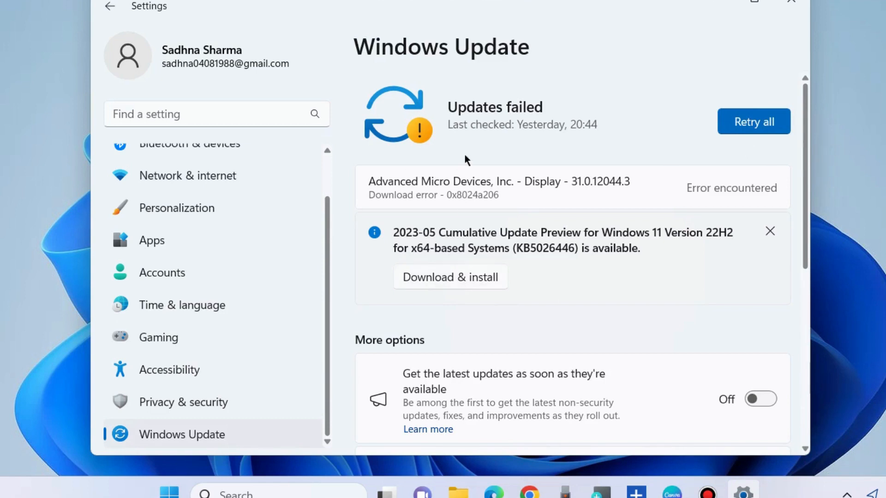